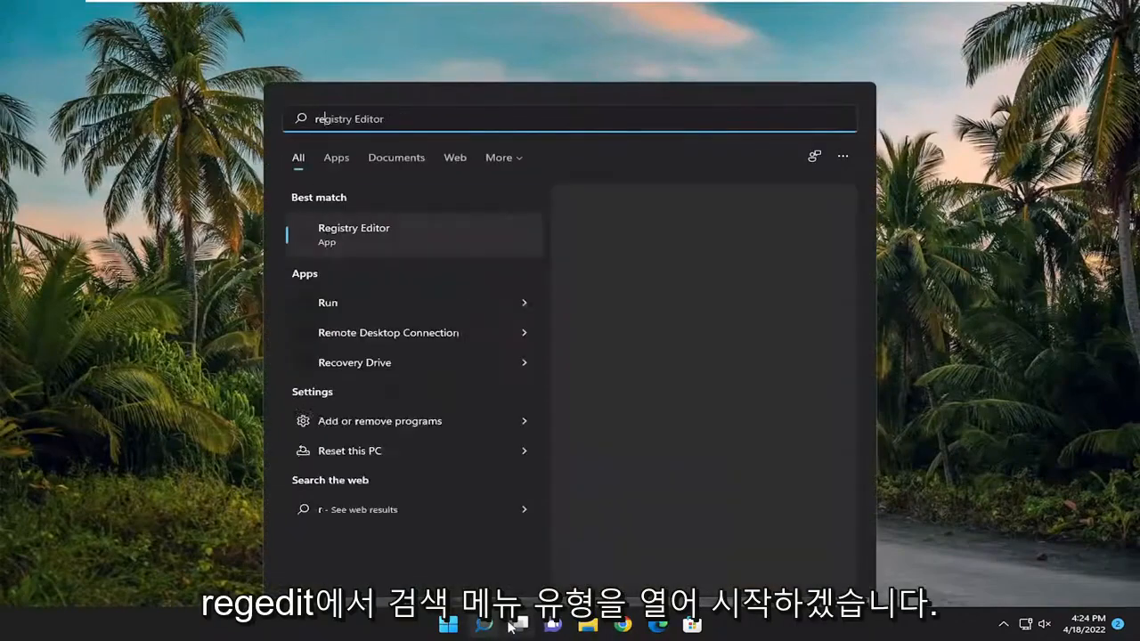
Step: Launch Registry Editor from a 'regedit' search as administrator and approve the UAC prompt
type("regedit")
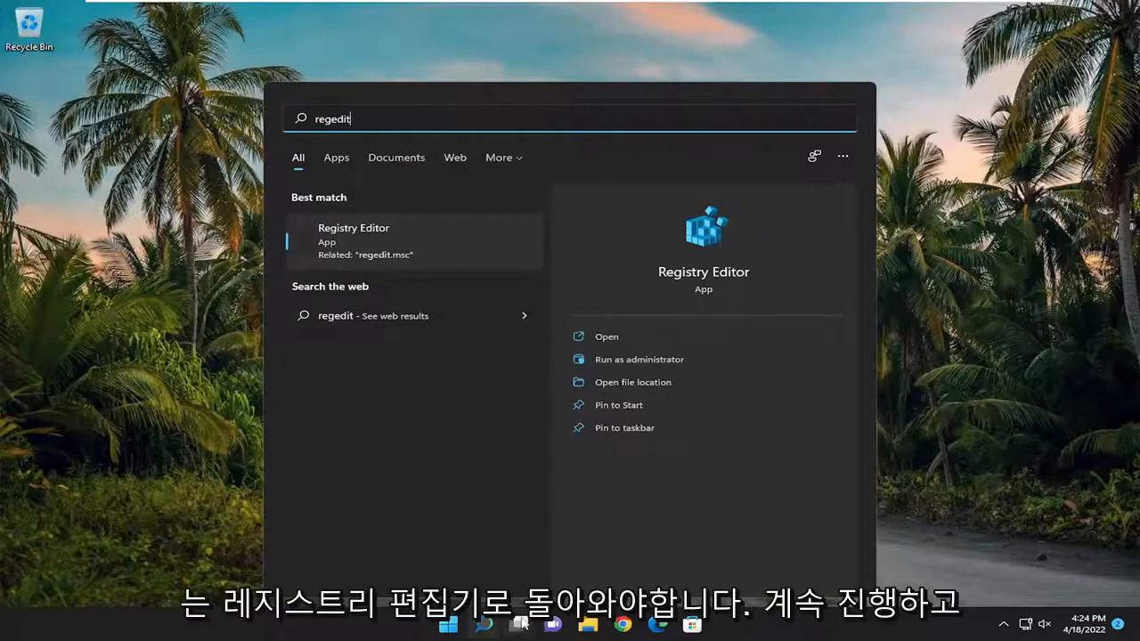
right_click(353, 240)
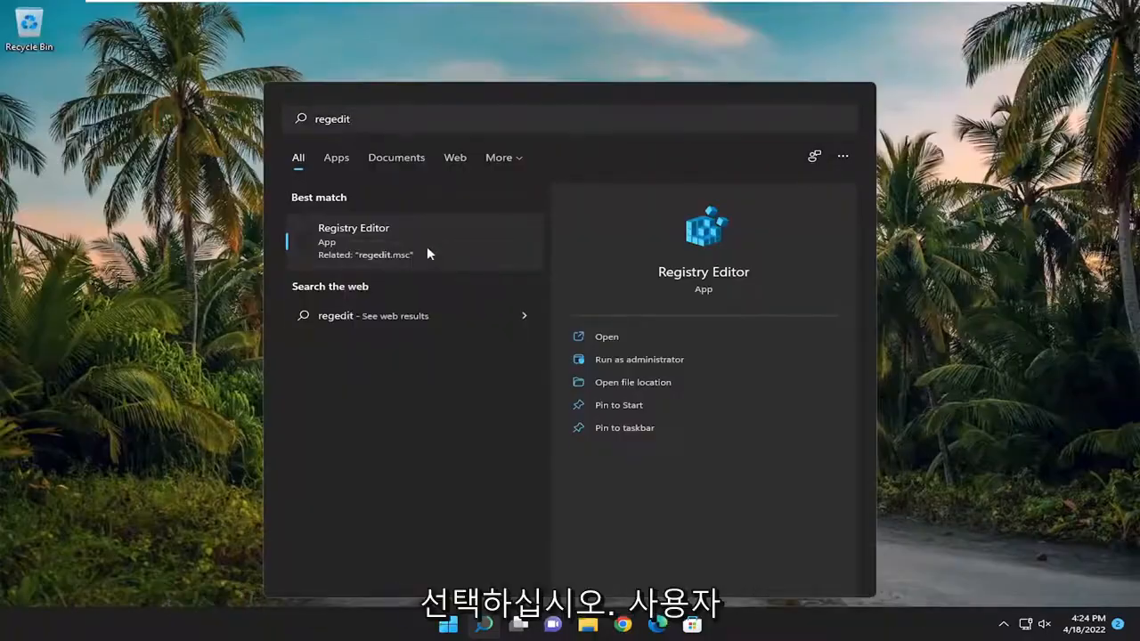
left_click(353, 240)
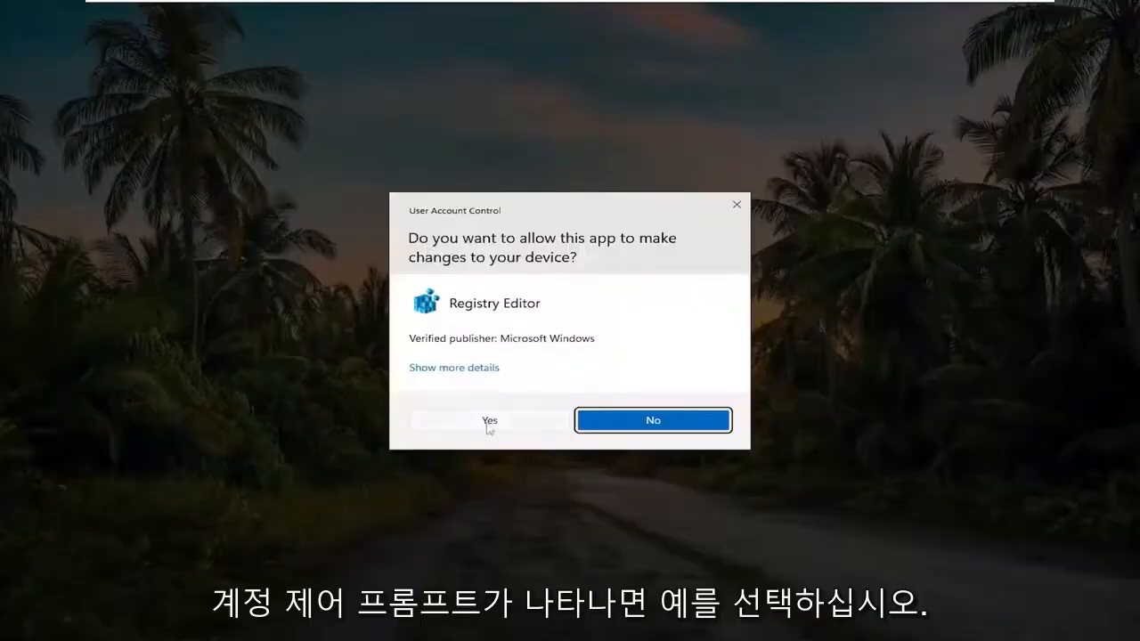
left_click(488, 421)
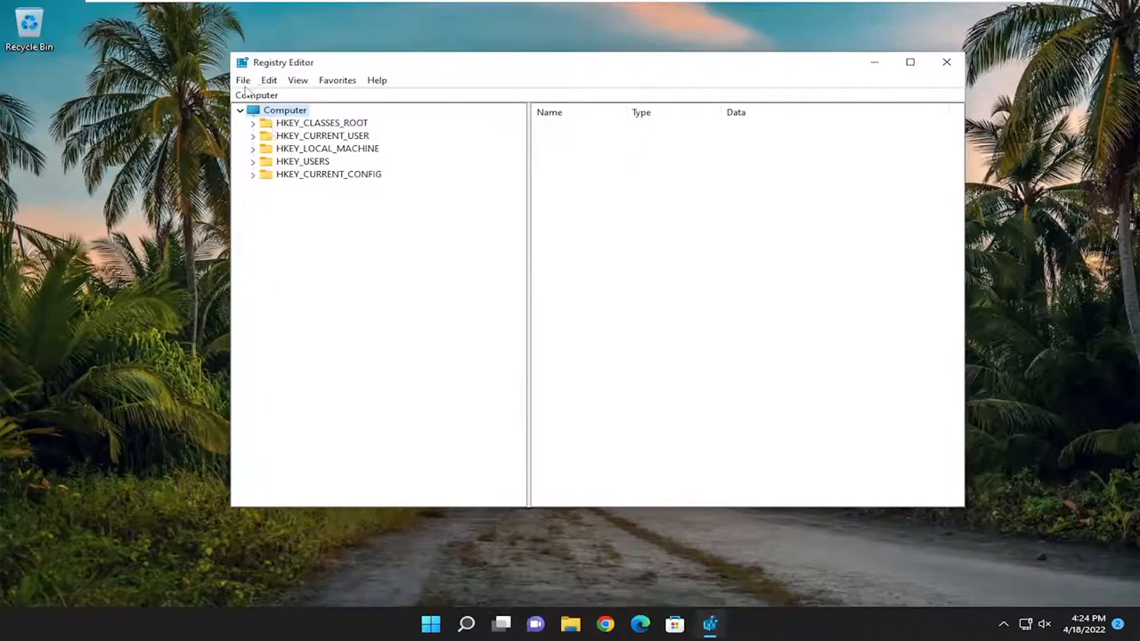
left_click(243, 78)
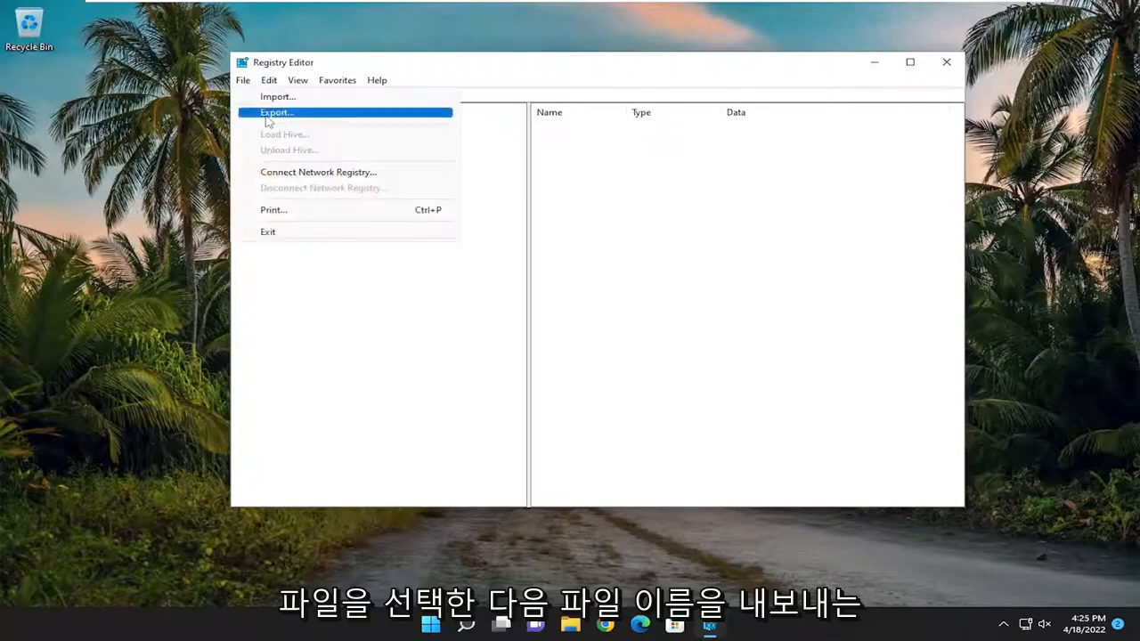
left_click(276, 112)
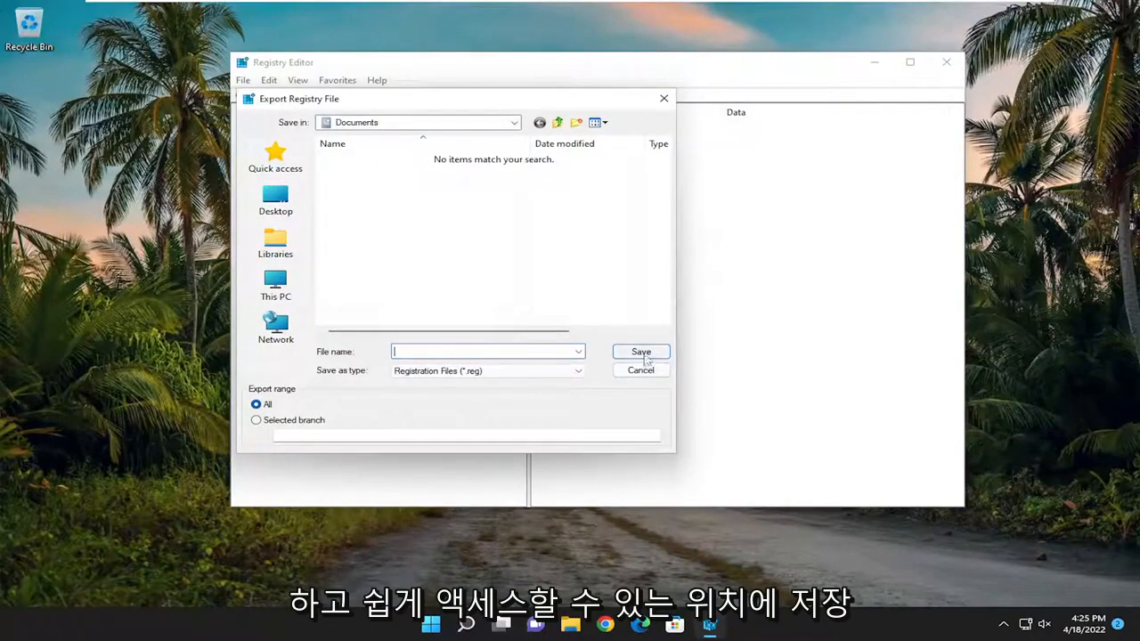
left_click(641, 369)
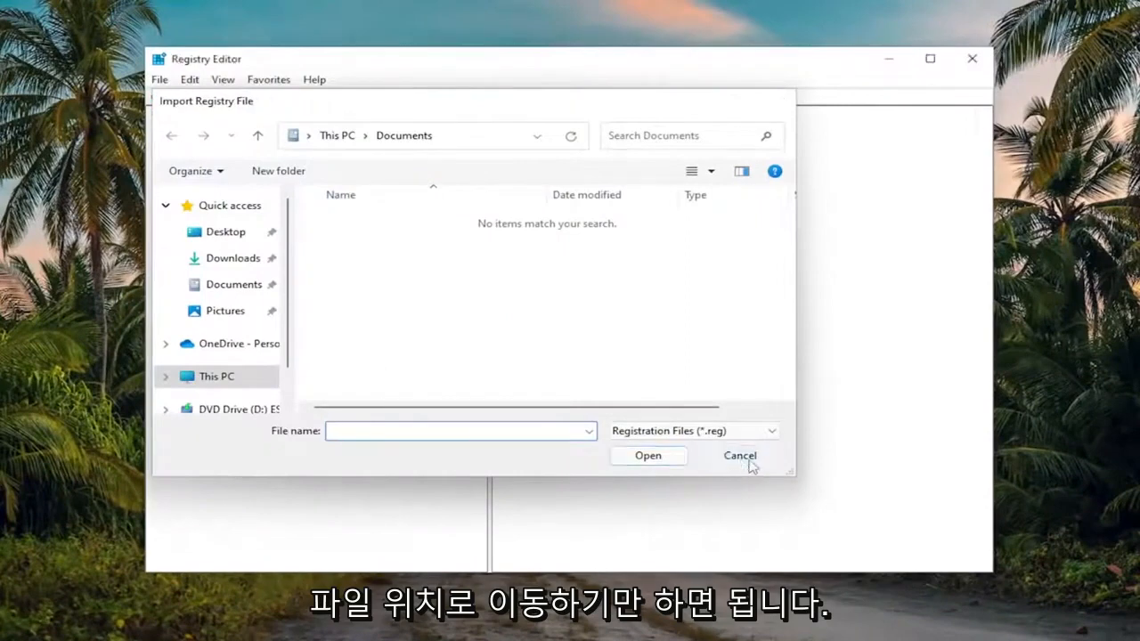
left_click(739, 456)
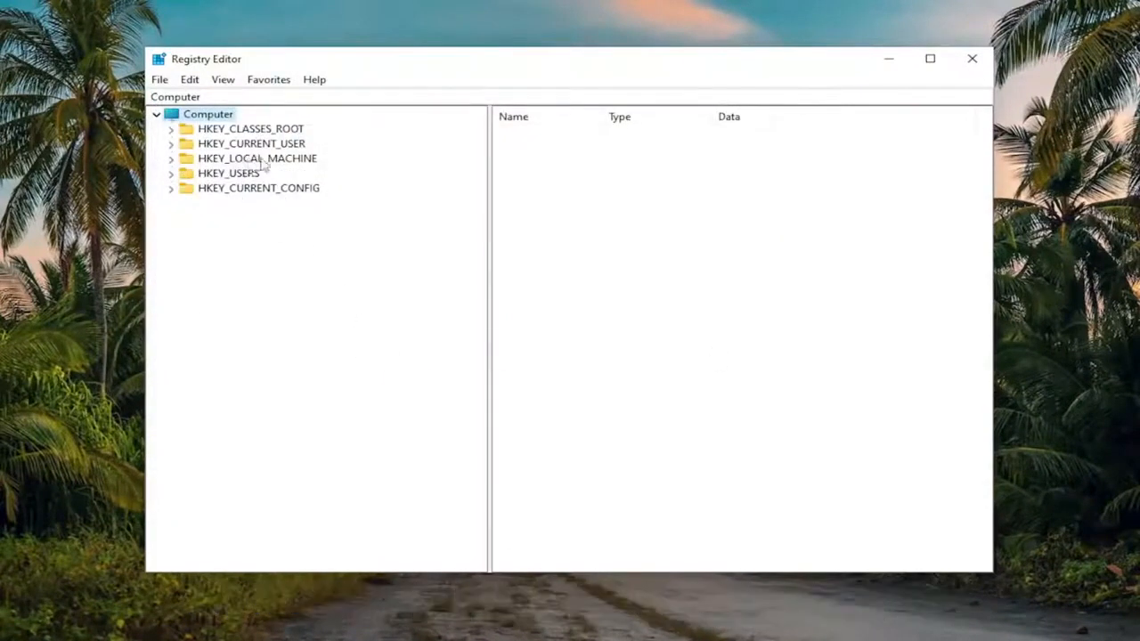
Step: Expand HKEY_LOCAL_MACHINE > SOFTWARE > Policies and open the Microsoft key
left_click(256, 157)
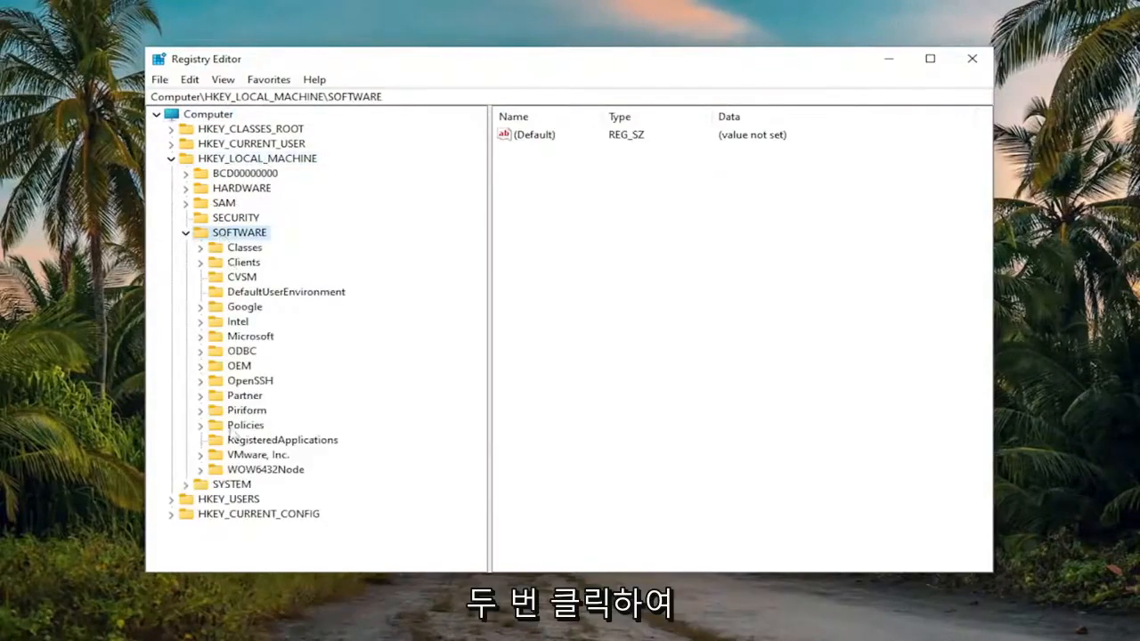
double_click(246, 424)
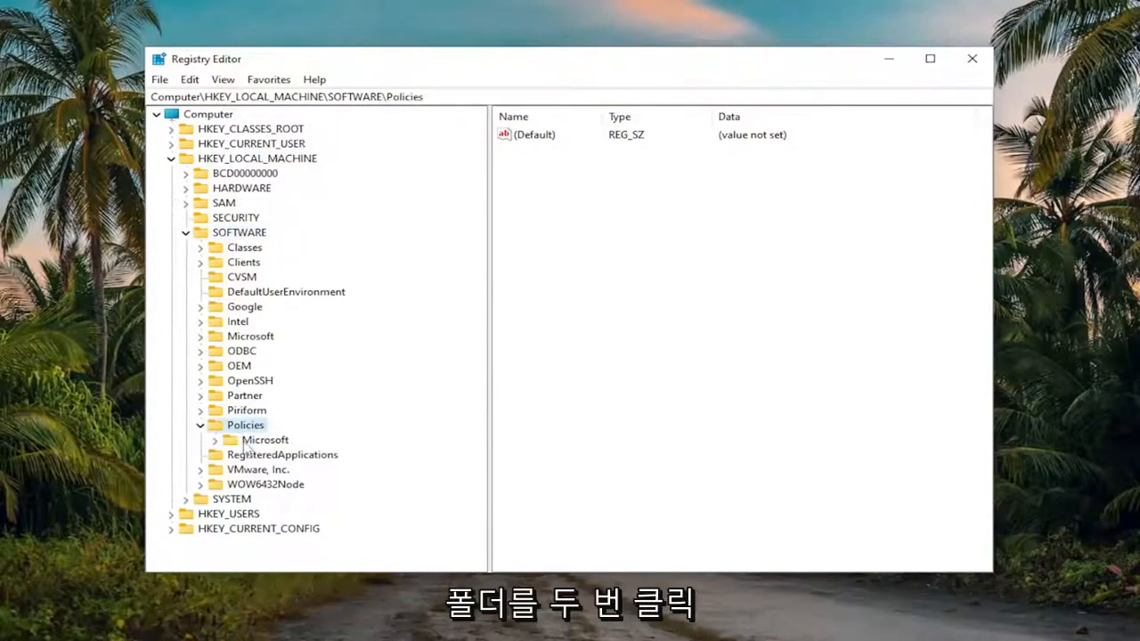
double_click(263, 440)
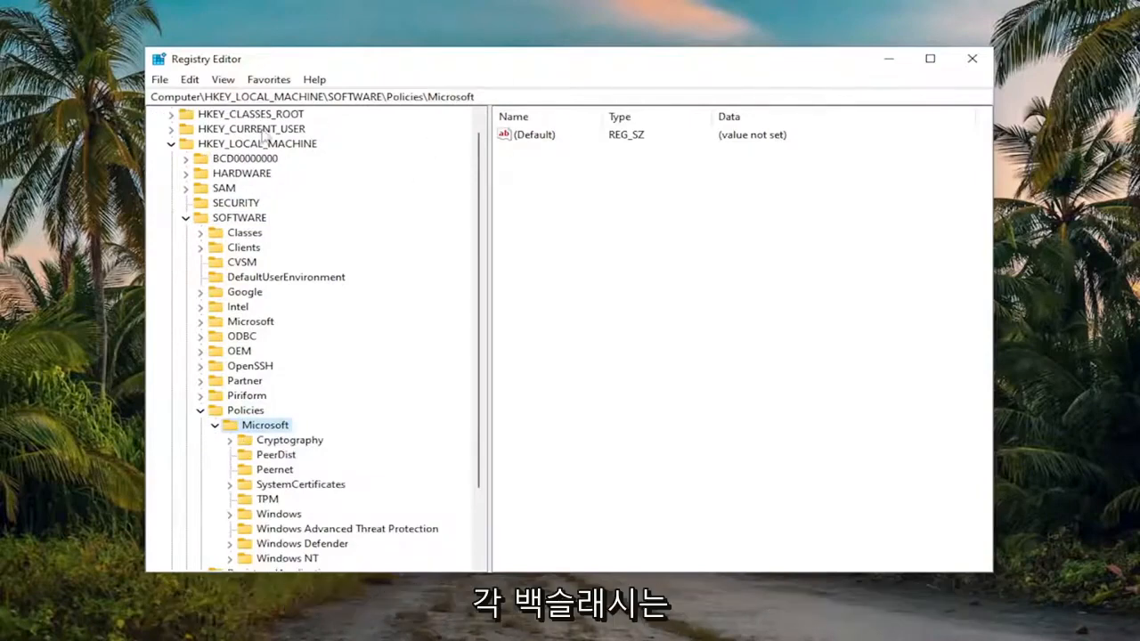
mouse_move(453, 125)
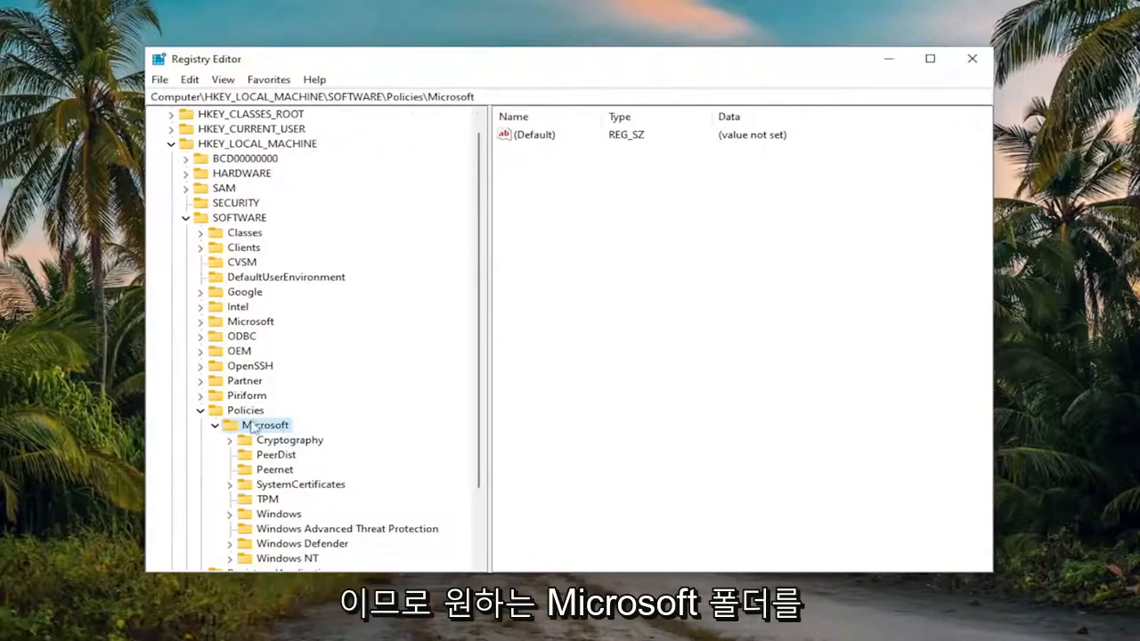
Step: Create a new subkey named Dsh under Policies\Microsoft
right_click(265, 424)
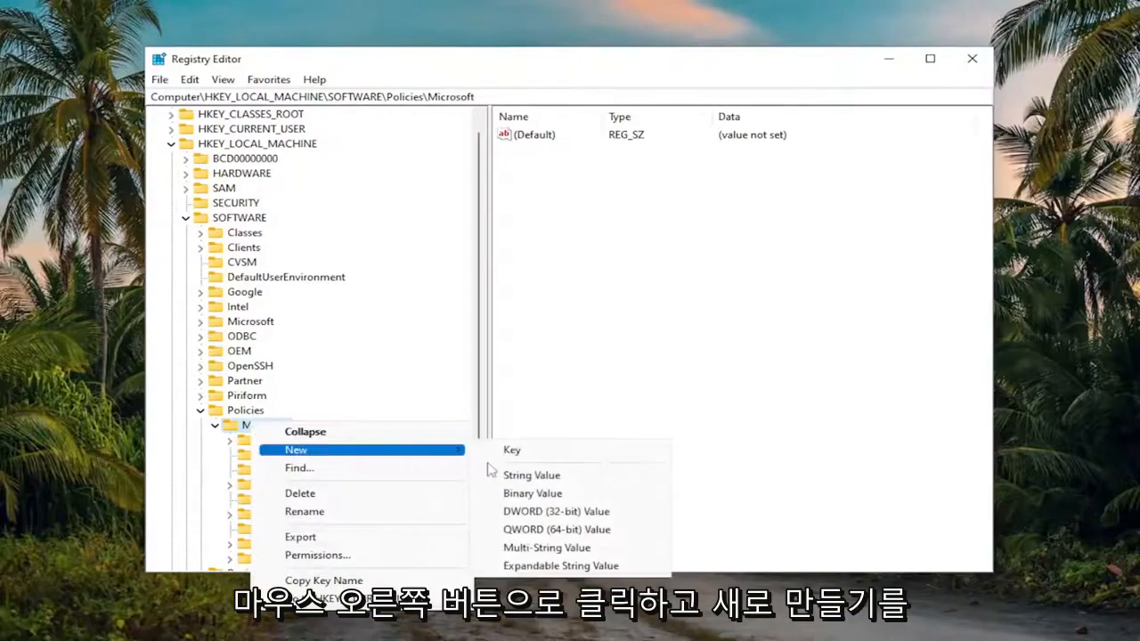
left_click(513, 449)
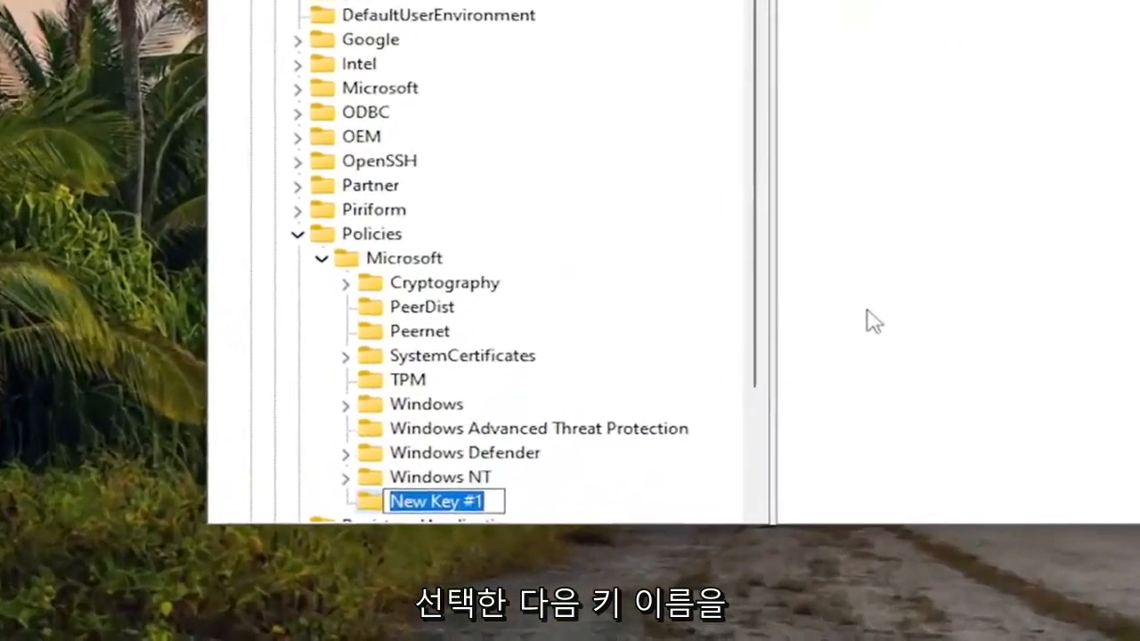
type("Dsh")
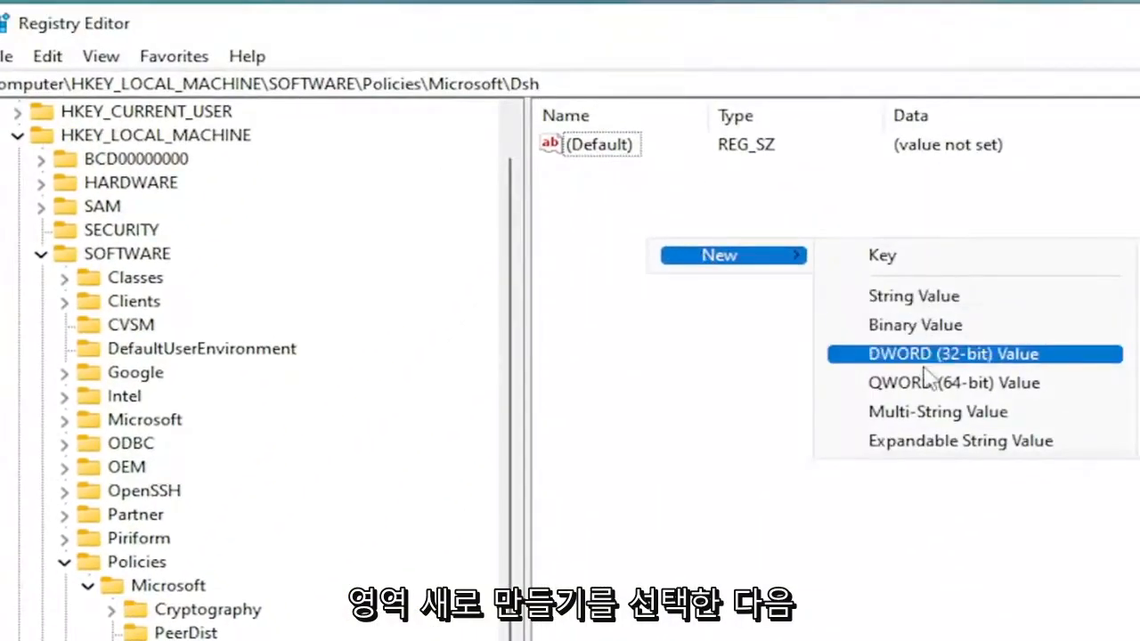
Step: Add a new DWORD (32-bit) value to Dsh and name it AllowNewsAndInterests
left_click(951, 353)
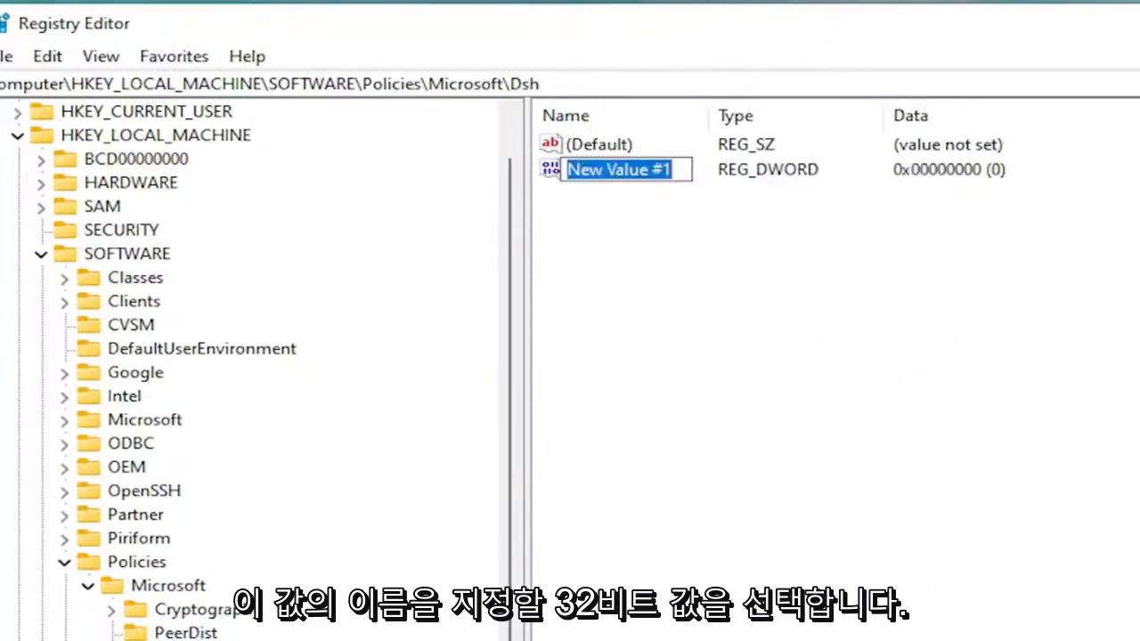
type("AllowNewsAndInterest")
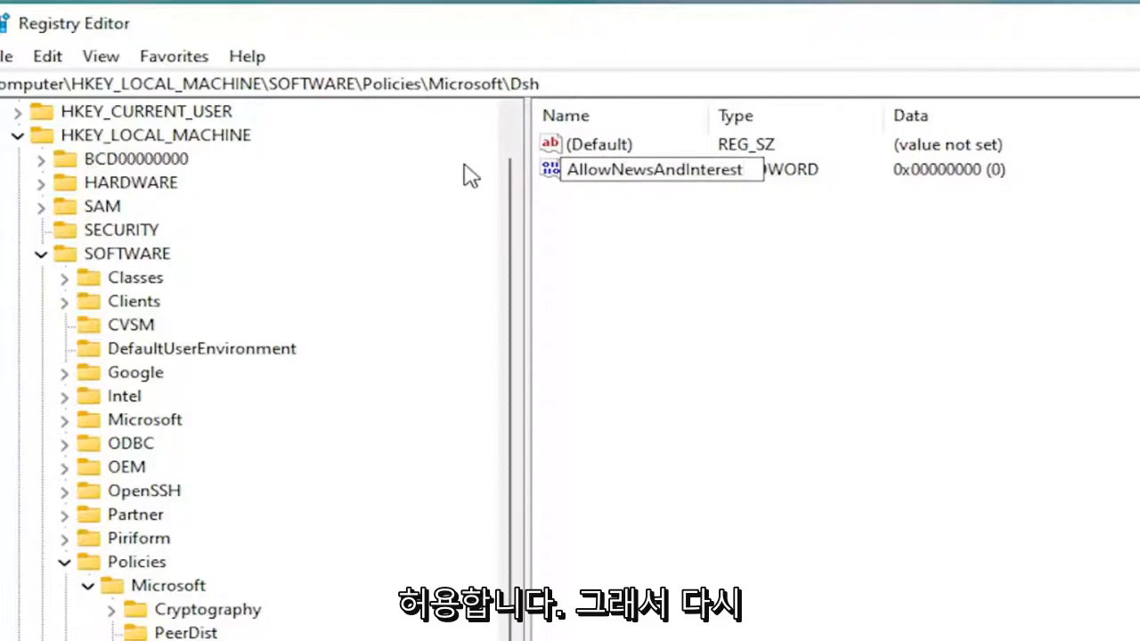
type("s")
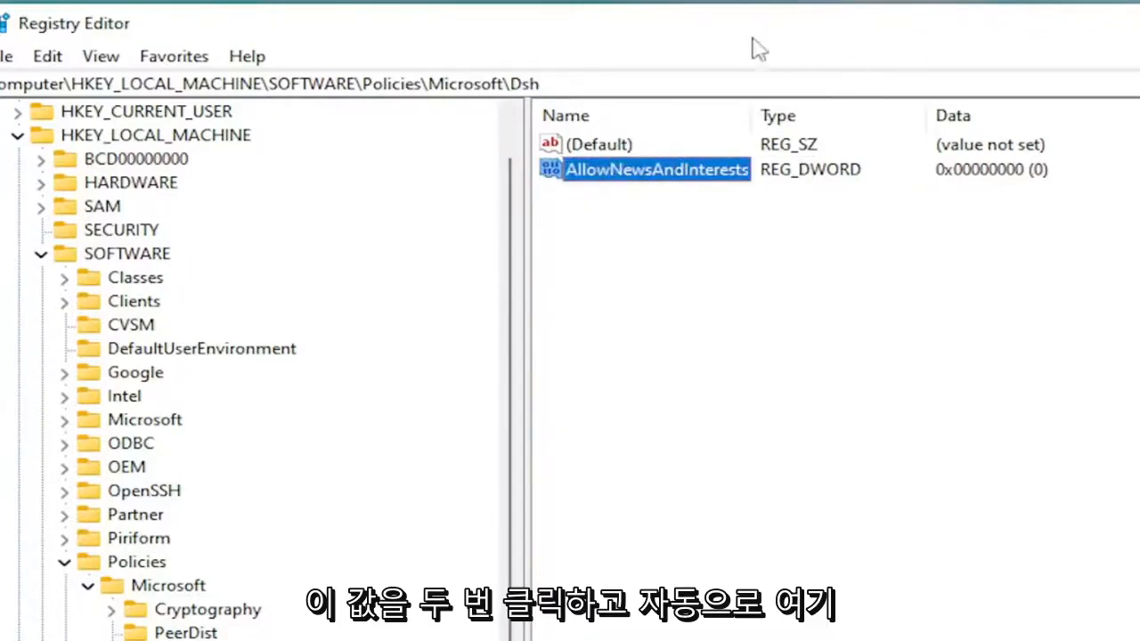
Step: Edit AllowNewsAndInterests and confirm its value data stays at 0
double_click(656, 169)
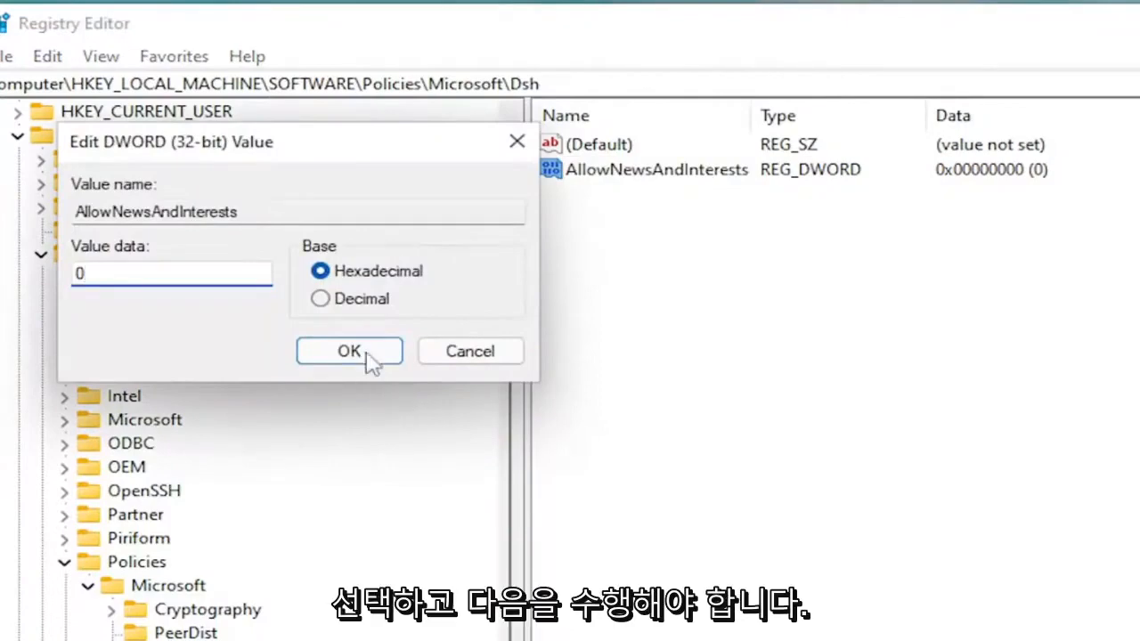
left_click(350, 351)
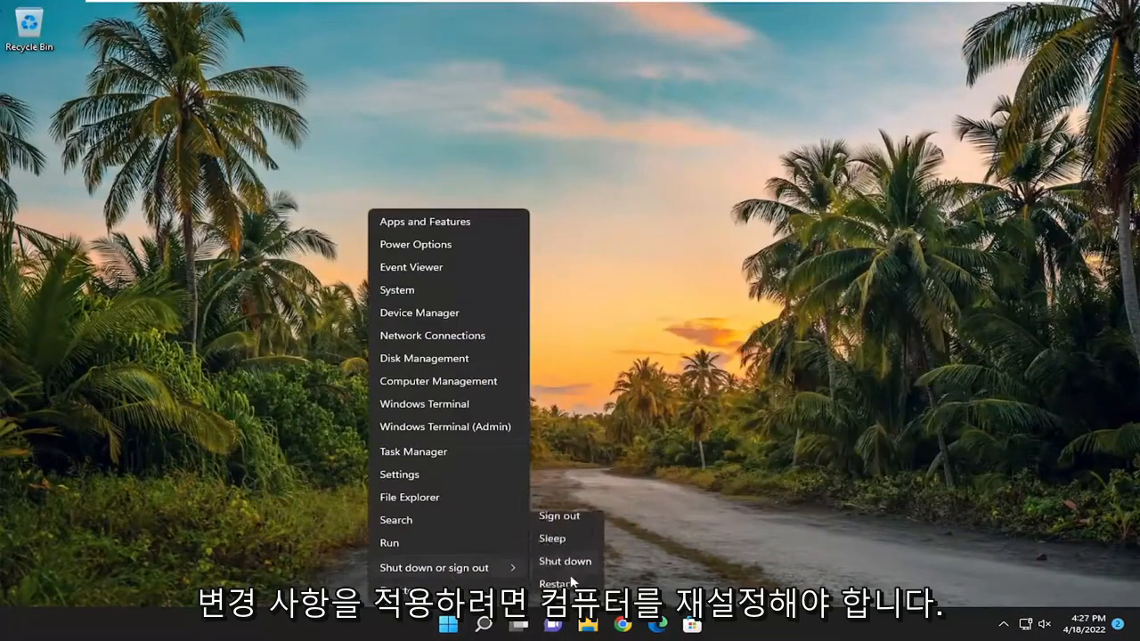
Step: Restart the PC from the Start menu to apply the registry change
left_click(556, 584)
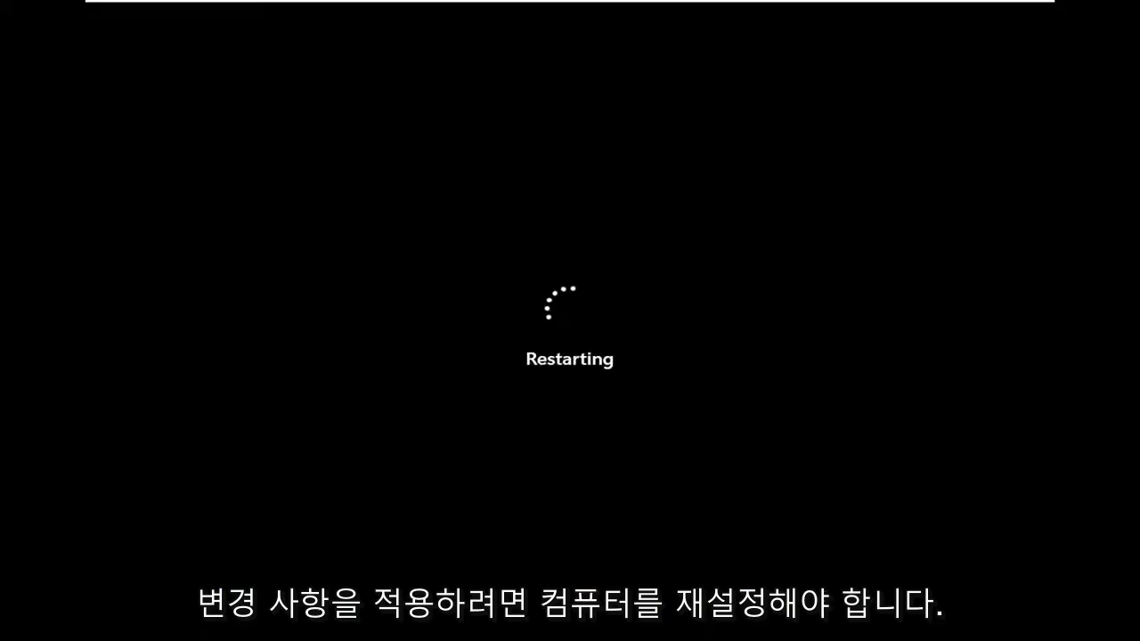